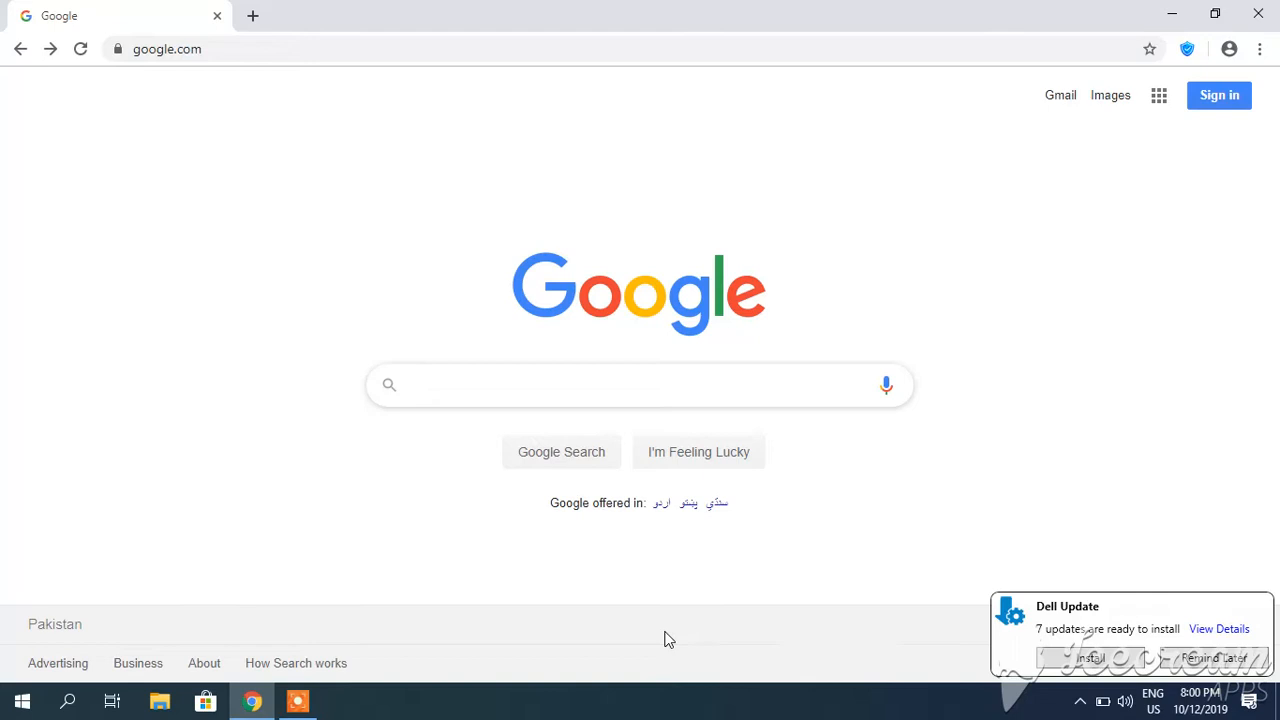
- Search Google for 'vysor mirroring'
{"action": "left_click", "coordinate": [640, 385]}
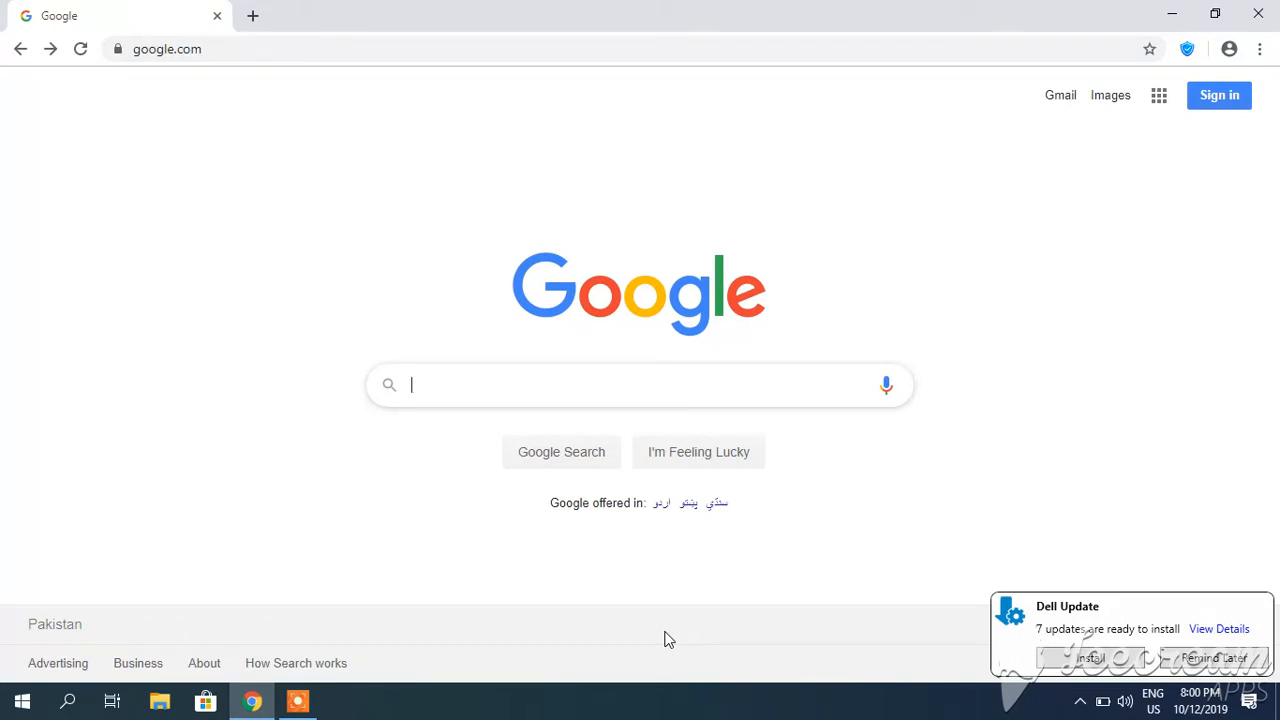
{"action": "type", "text": "vysor mirroring"}
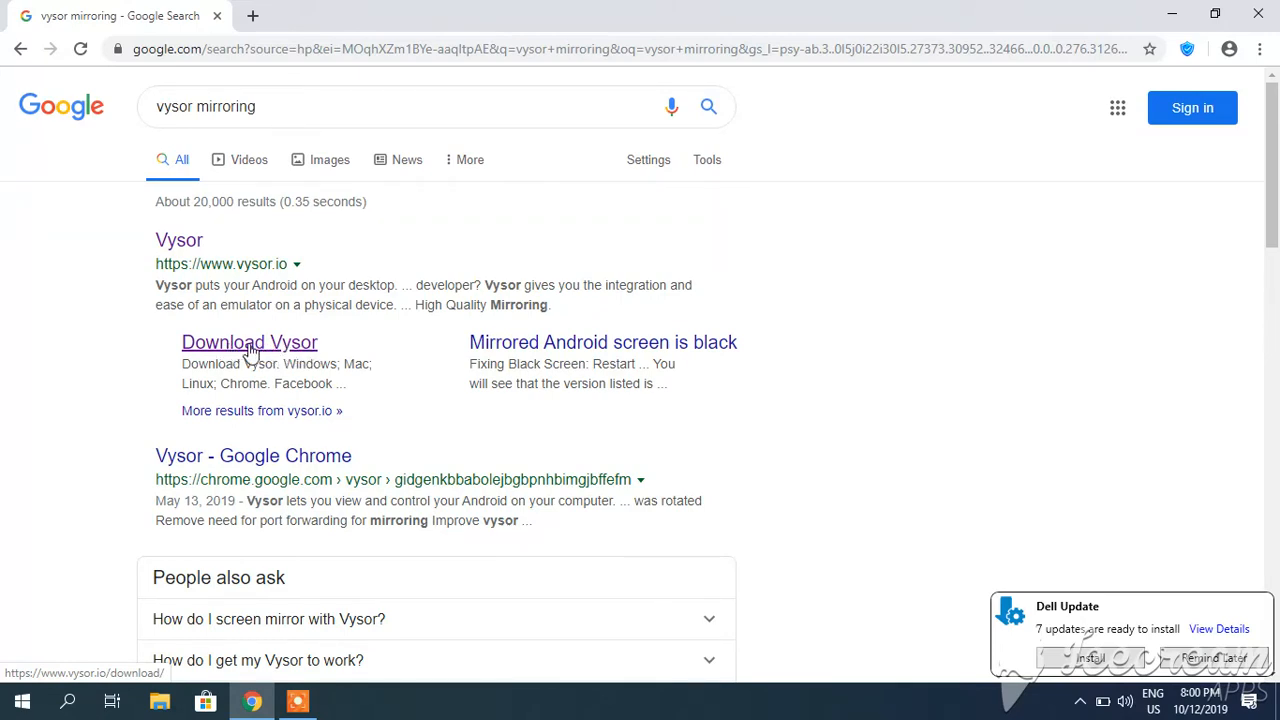
- Open the 'Download Vysor' result to reach the Vysor download page
{"action": "left_click", "coordinate": [249, 342]}
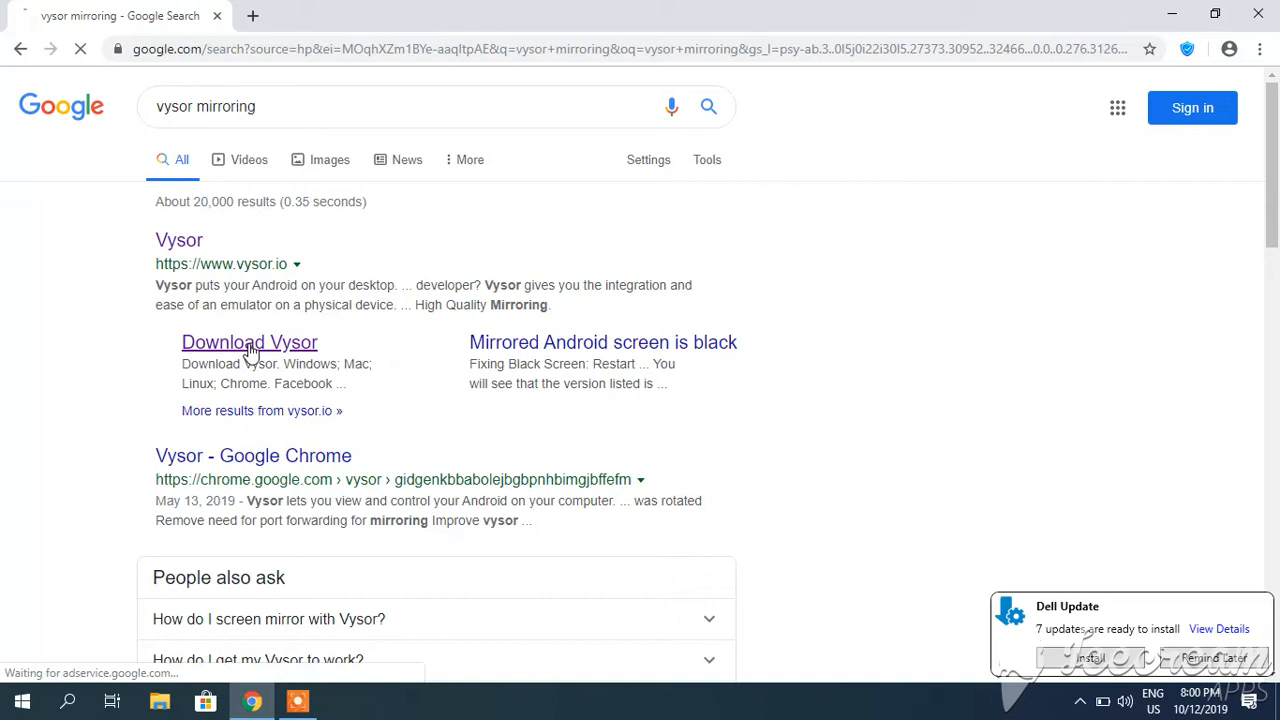
{"action": "left_click", "coordinate": [249, 342]}
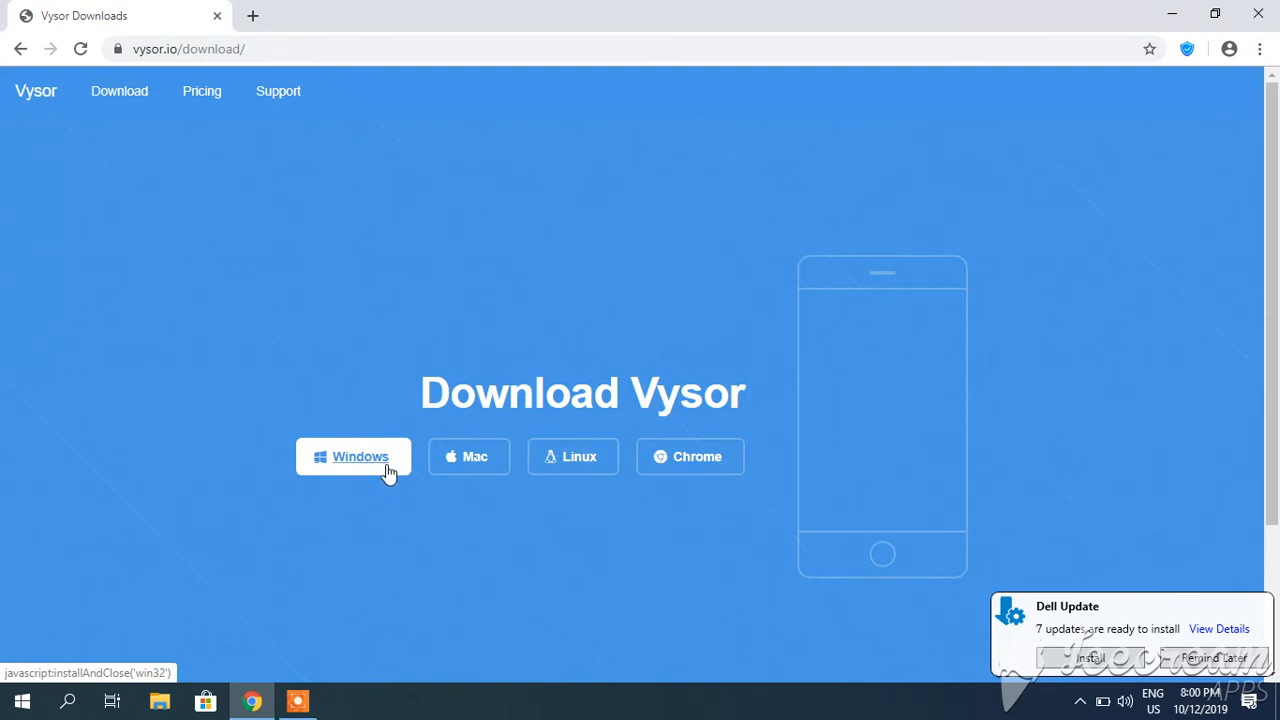
{"action": "mouse_move", "coordinate": [341, 470]}
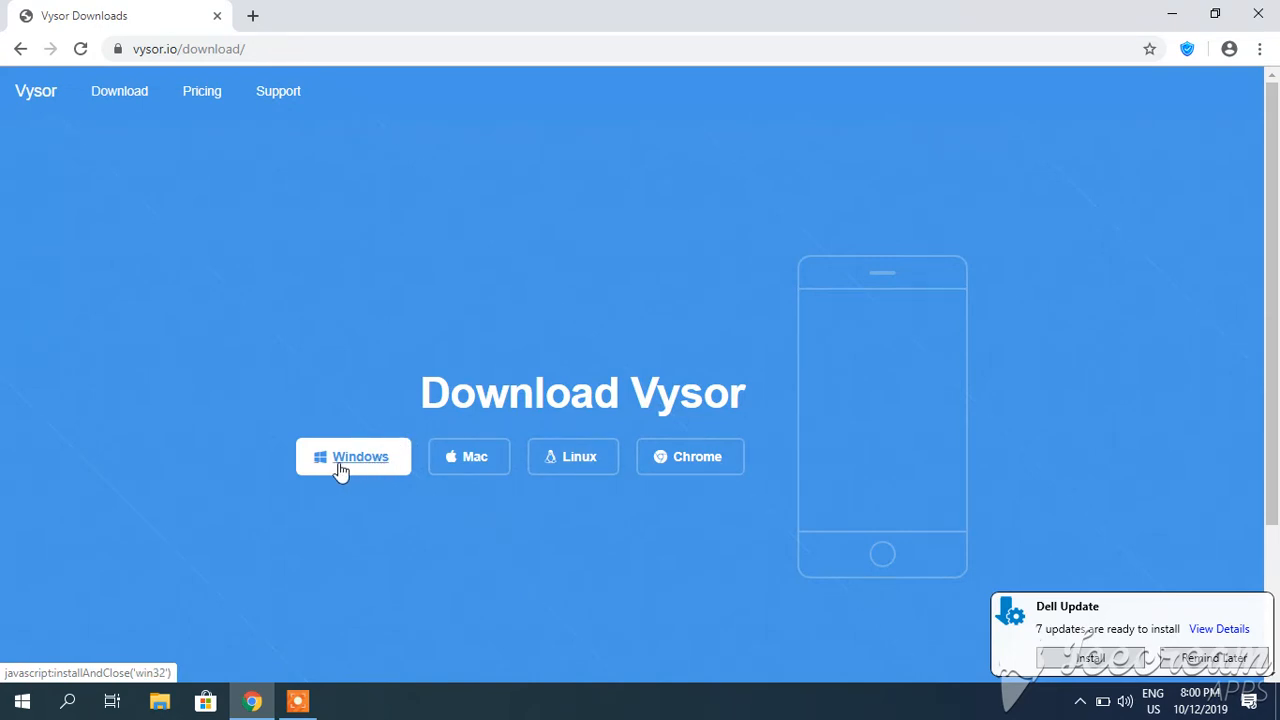
{"action": "mouse_move", "coordinate": [267, 503]}
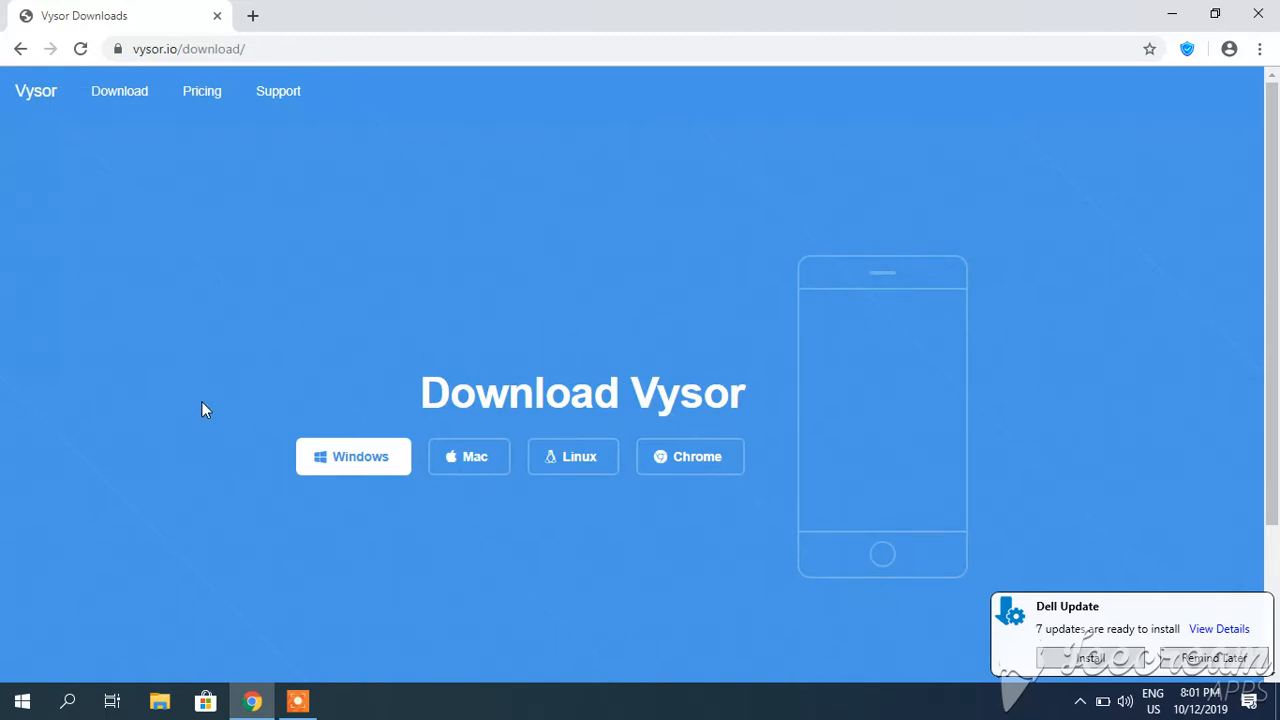
{"action": "mouse_move", "coordinate": [875, 32]}
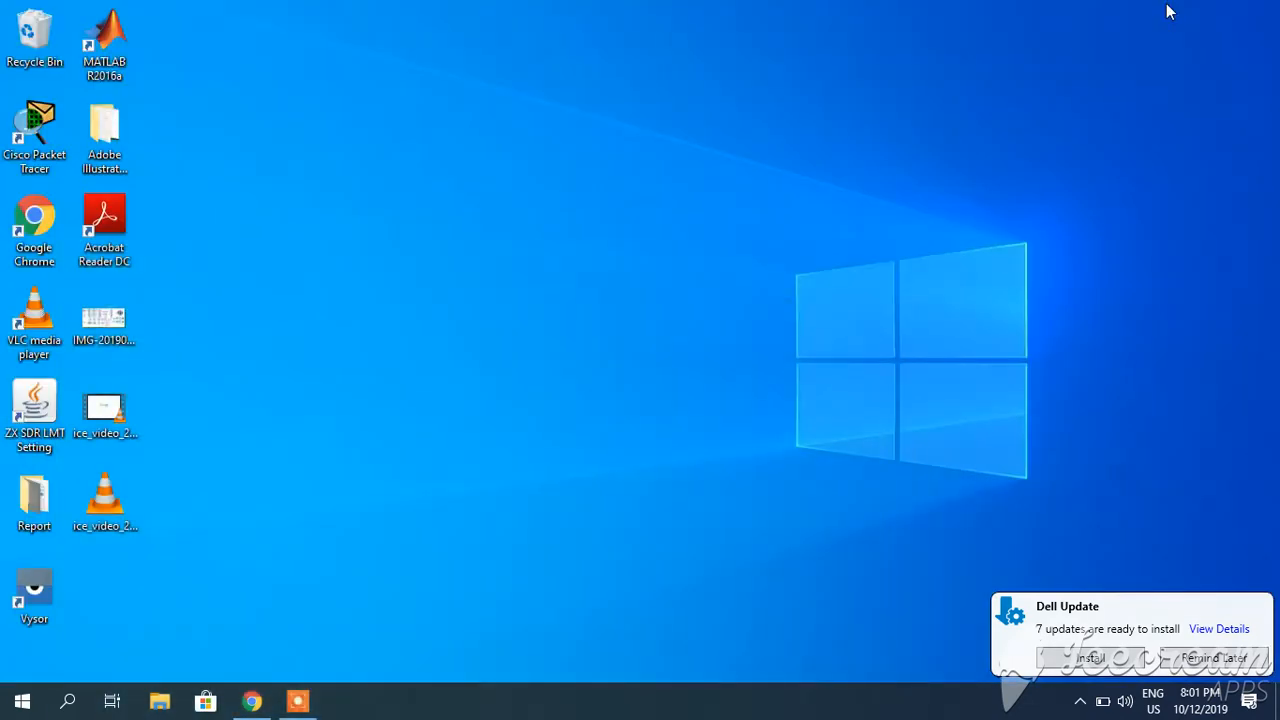
{"action": "mouse_move", "coordinate": [248, 490]}
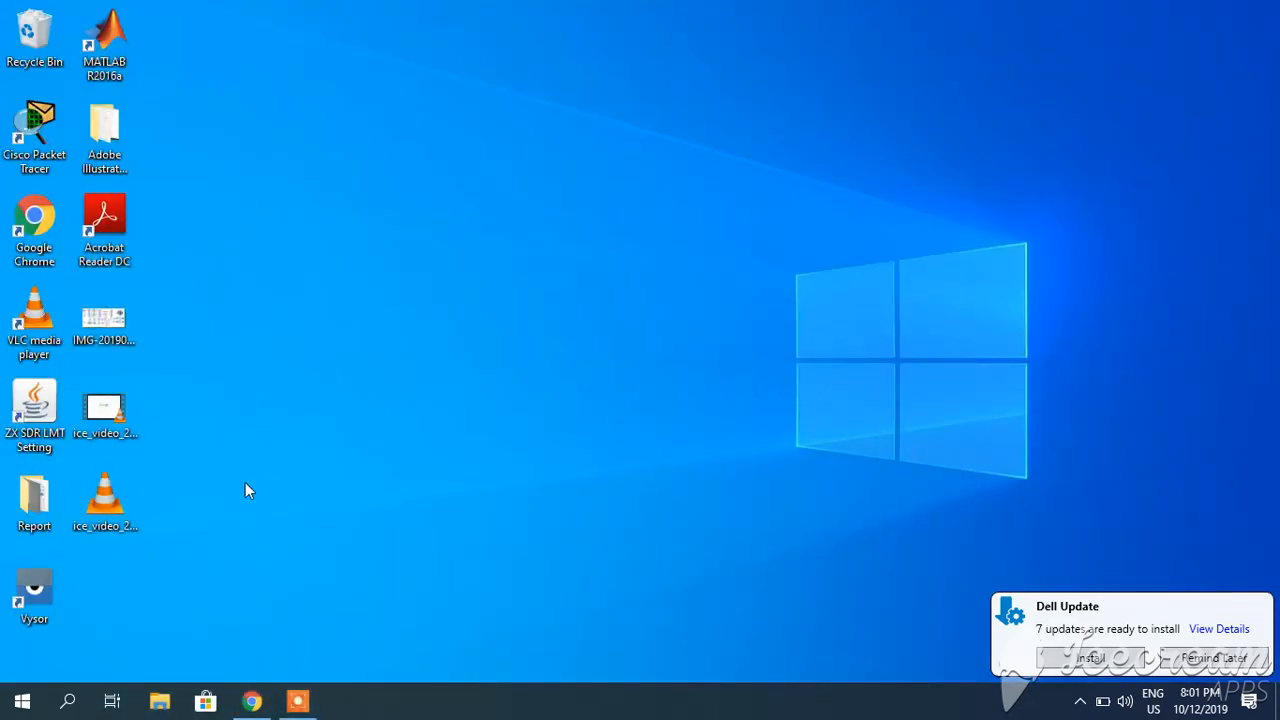
- Minimize Chrome to reveal the desktop and its Vysor shortcut
{"action": "left_click", "coordinate": [34, 590]}
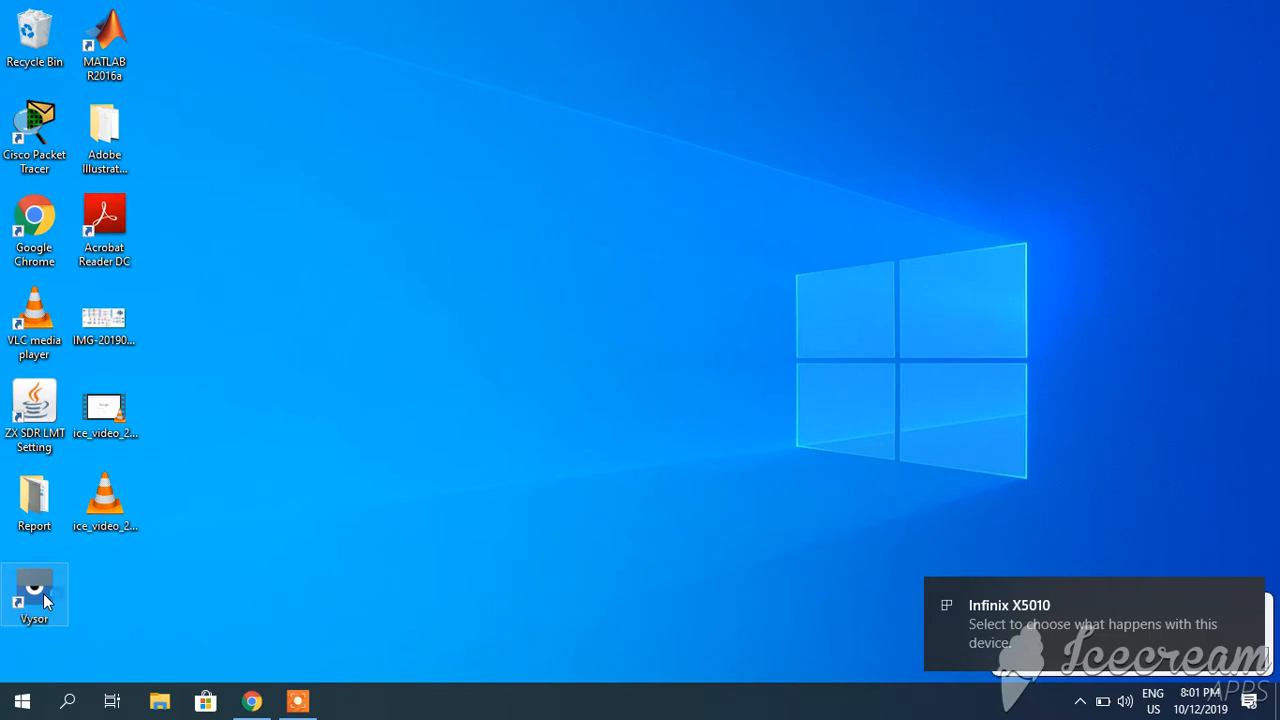
- Launch Vysor from its shortcut and start mirroring the Infinix X5010
{"action": "double_click", "coordinate": [34, 595]}
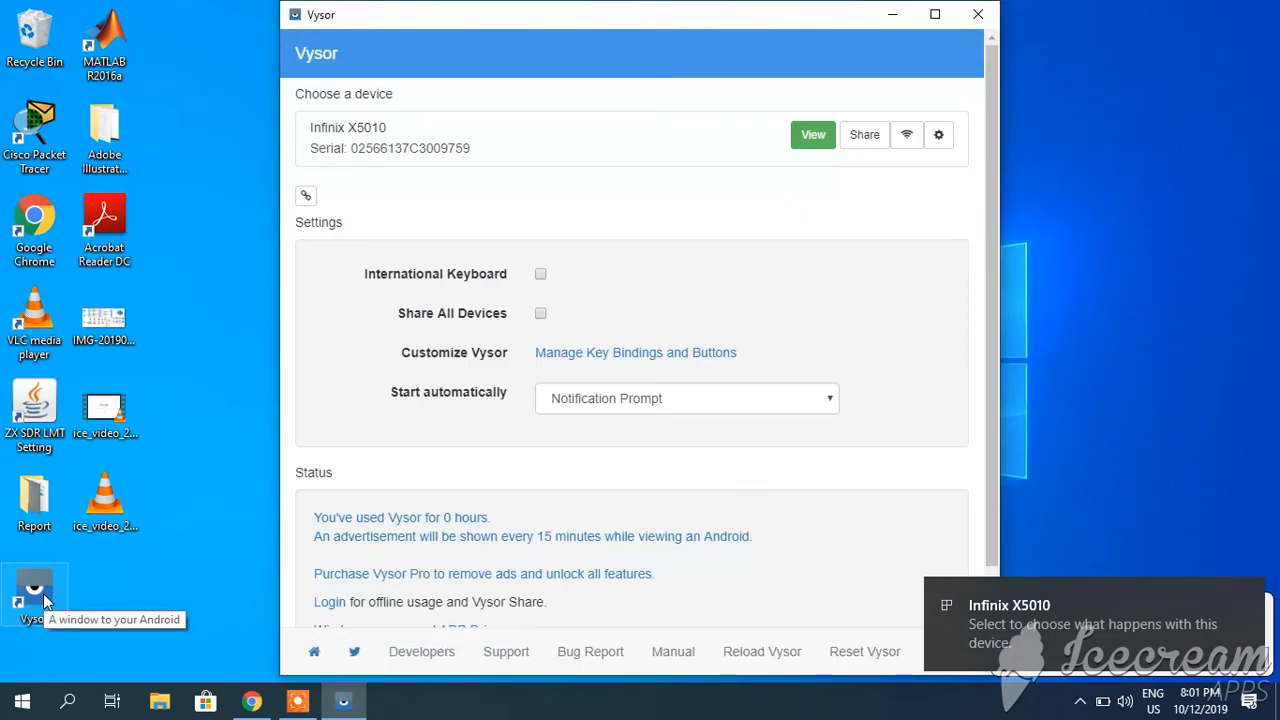
{"action": "mouse_move", "coordinate": [405, 155]}
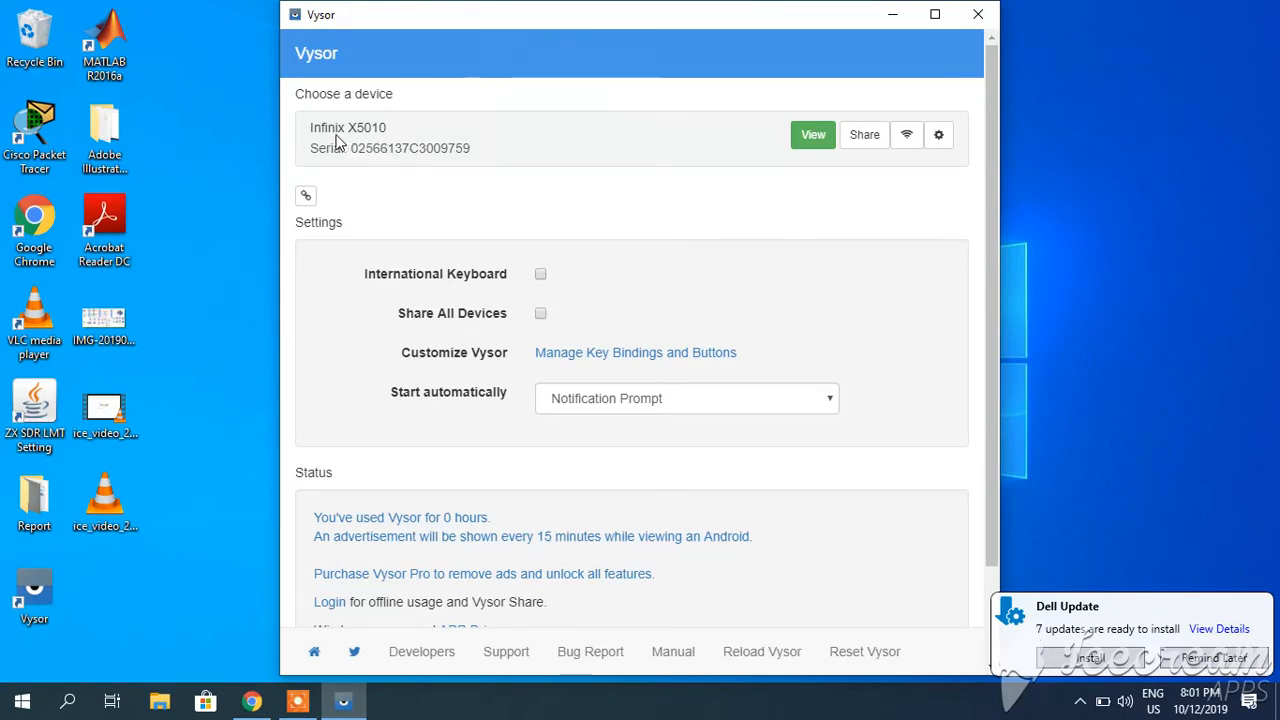
{"action": "mouse_move", "coordinate": [352, 140]}
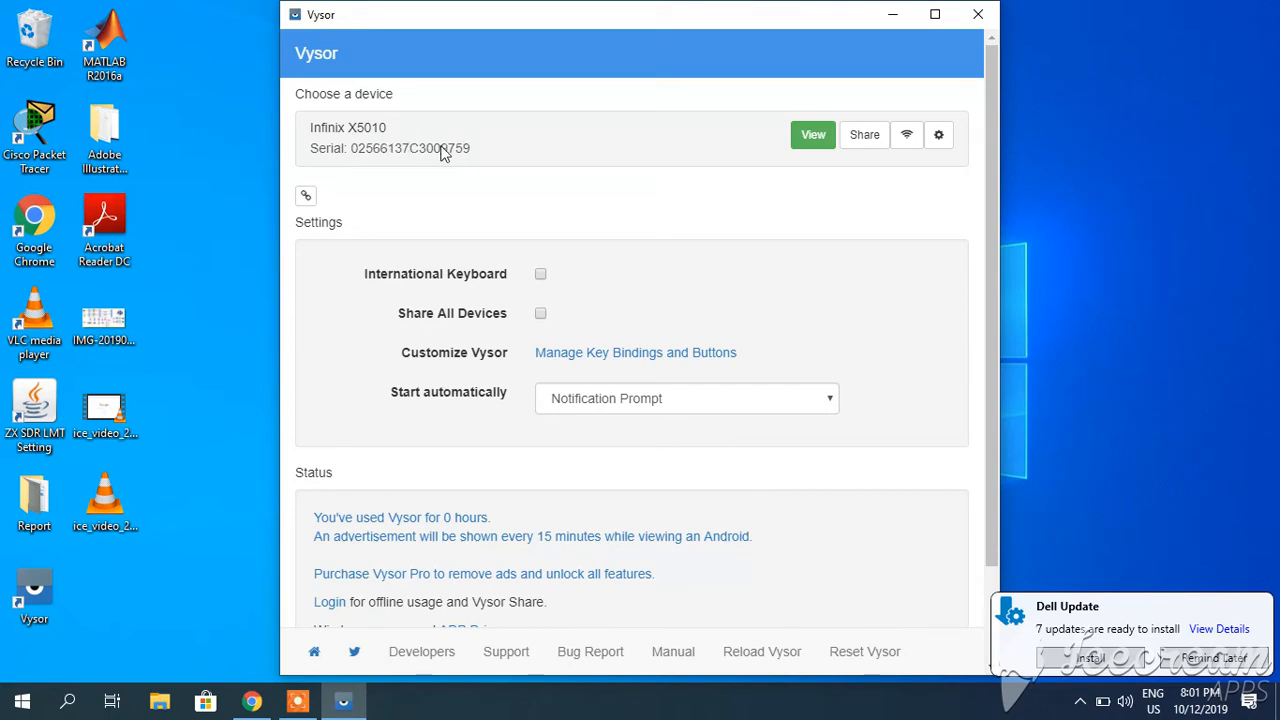
{"action": "mouse_move", "coordinate": [785, 140]}
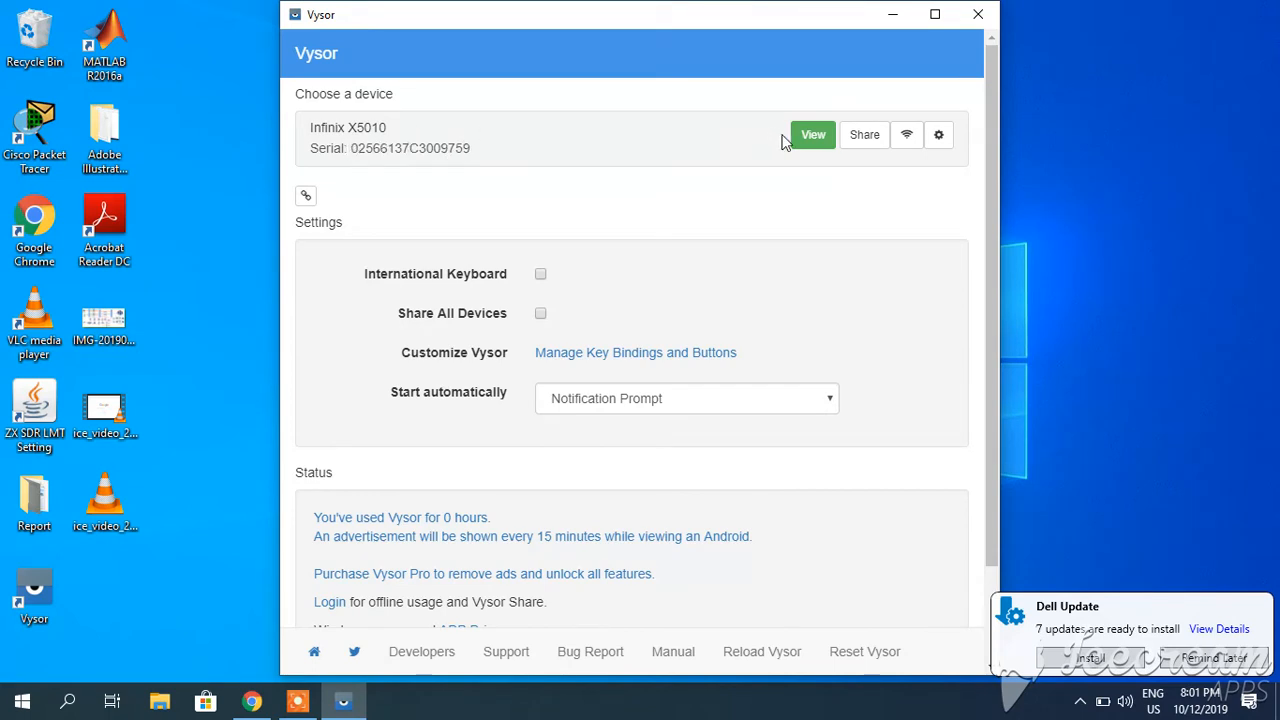
{"action": "mouse_move", "coordinate": [813, 138]}
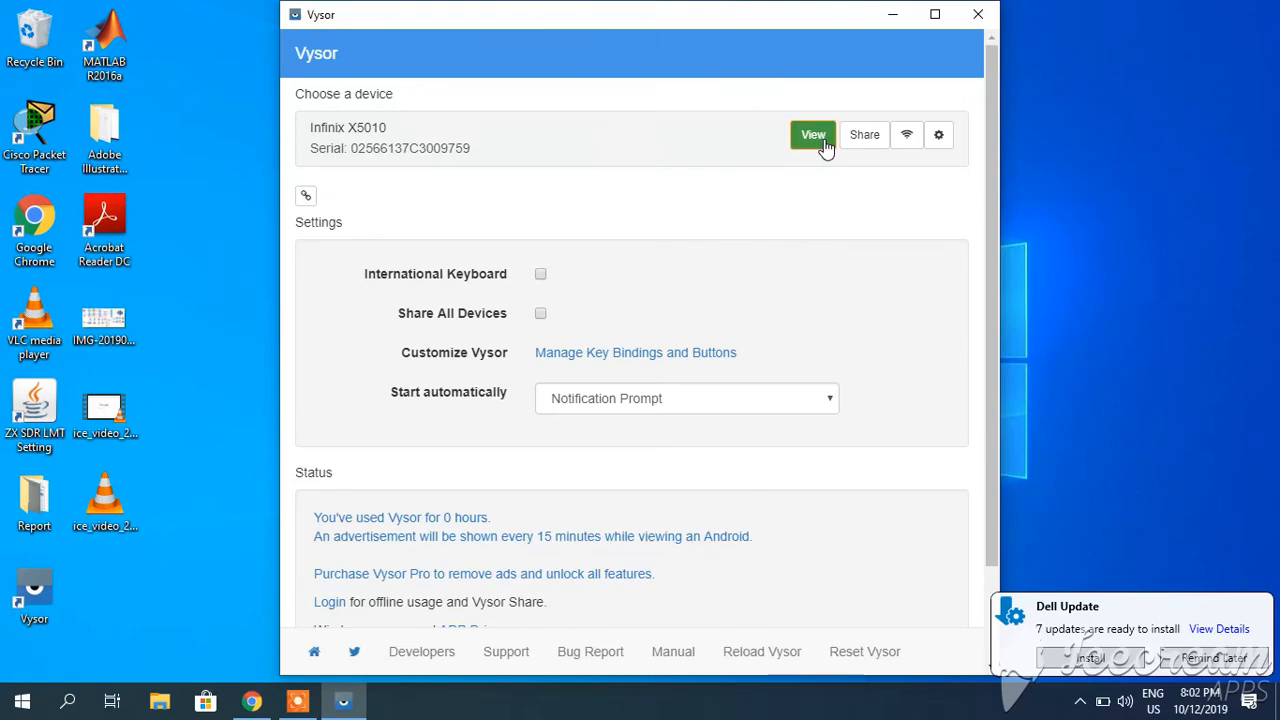
{"action": "left_click", "coordinate": [813, 134]}
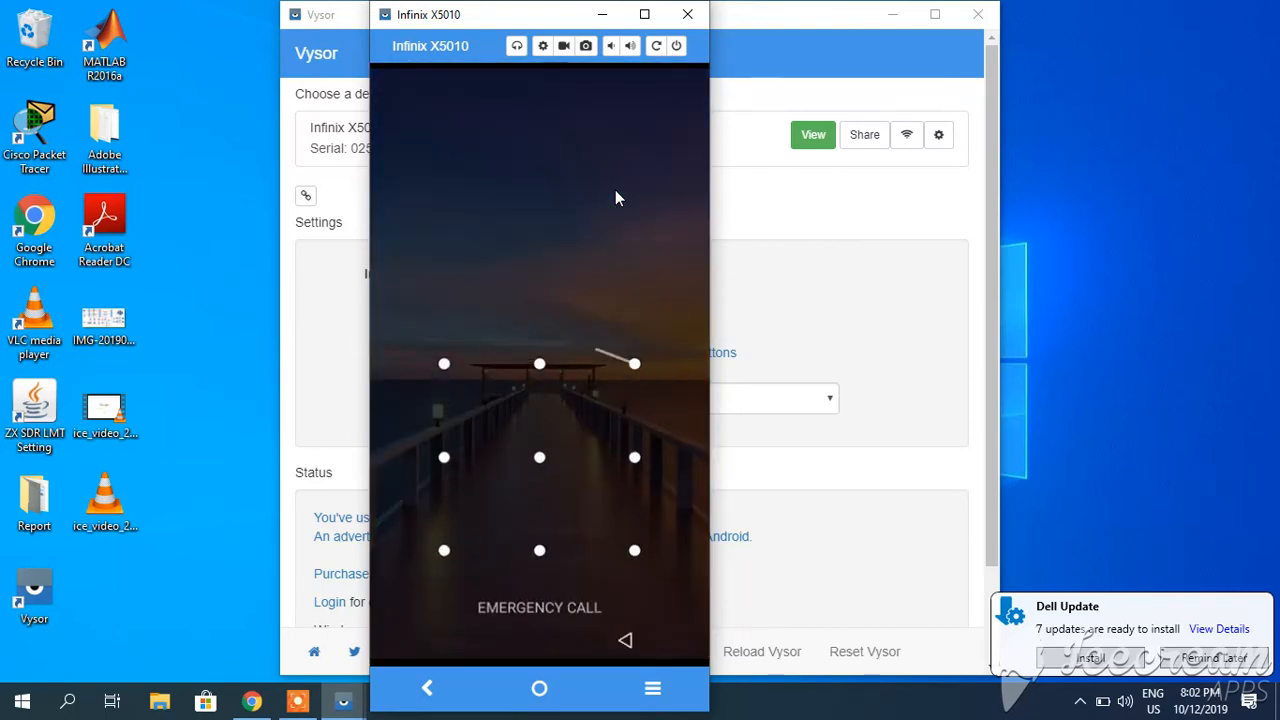
- Unlock the mirrored phone with its pattern and return to the main Settings list
{"action": "left_click_drag", "start_coordinate": [634, 363], "coordinate": [444, 550]}
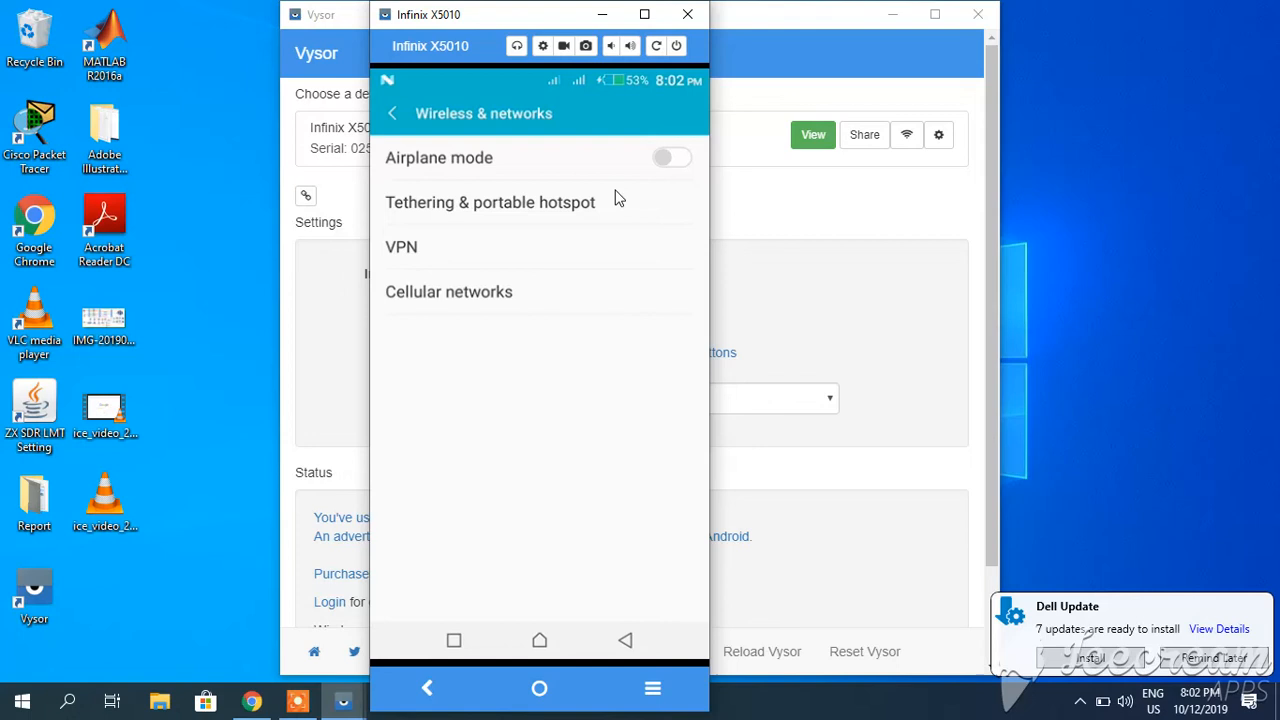
{"action": "mouse_move", "coordinate": [575, 299]}
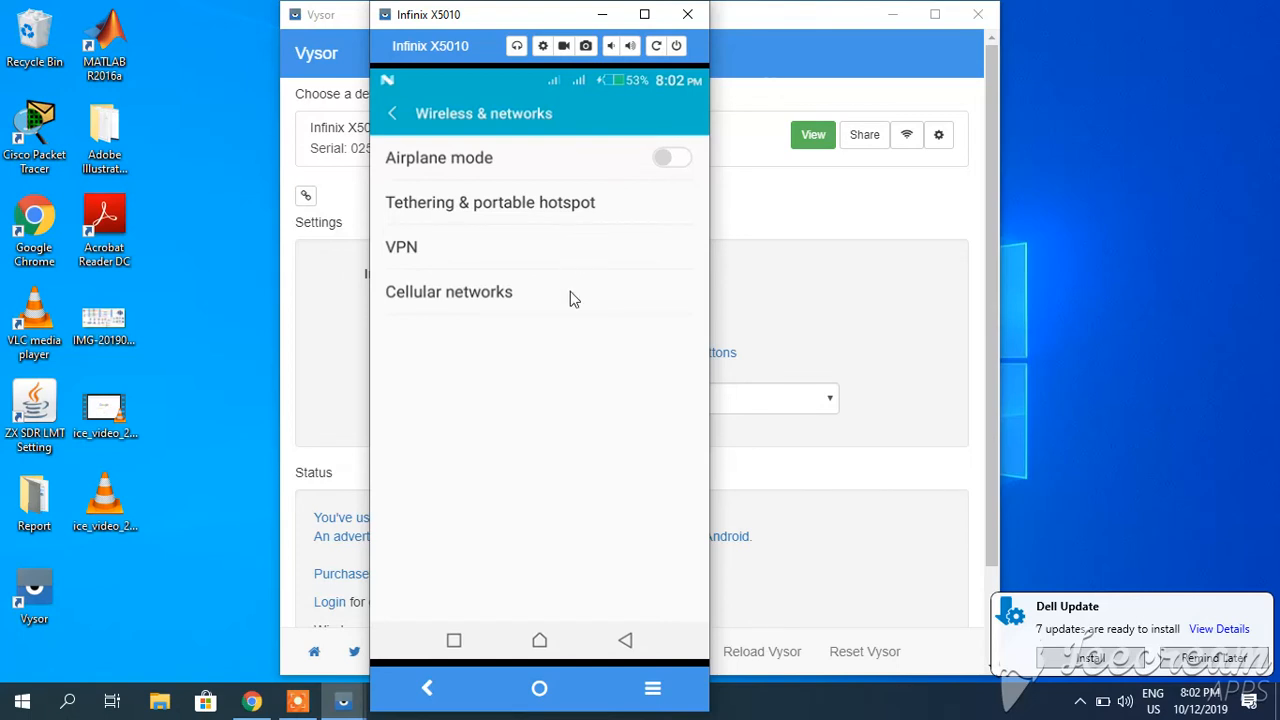
{"action": "mouse_move", "coordinate": [497, 342]}
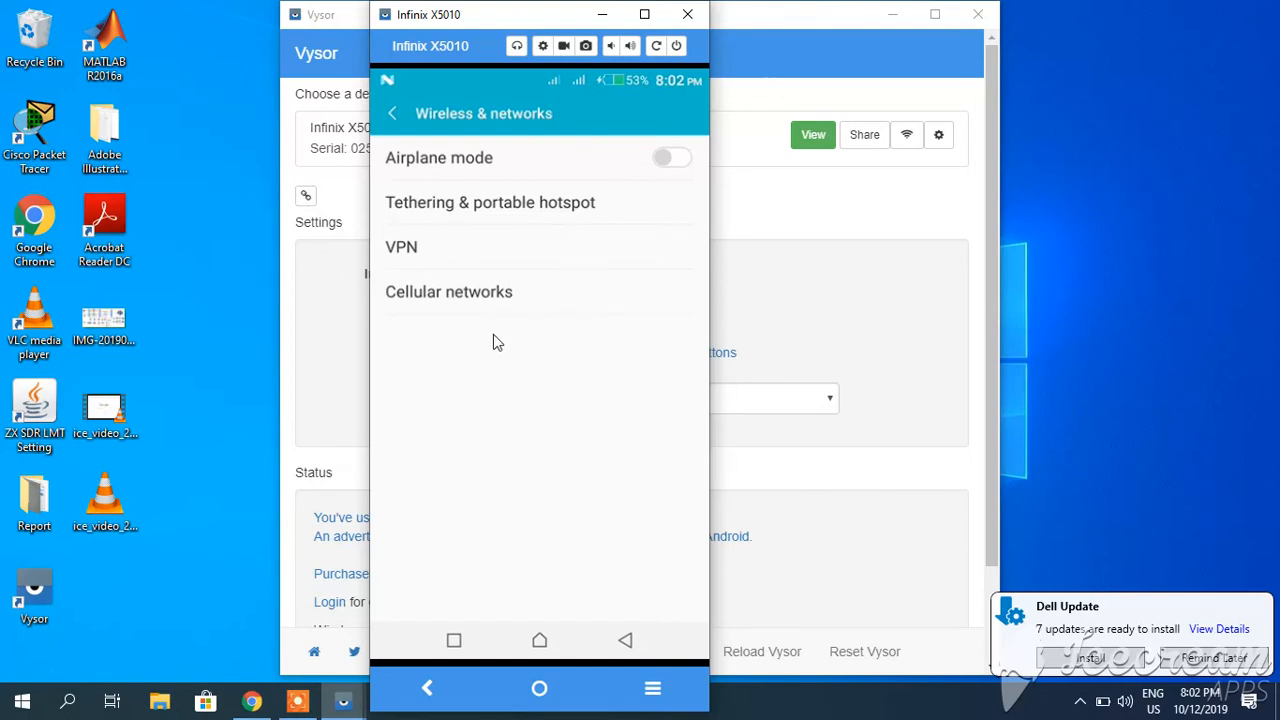
{"action": "mouse_move", "coordinate": [501, 346]}
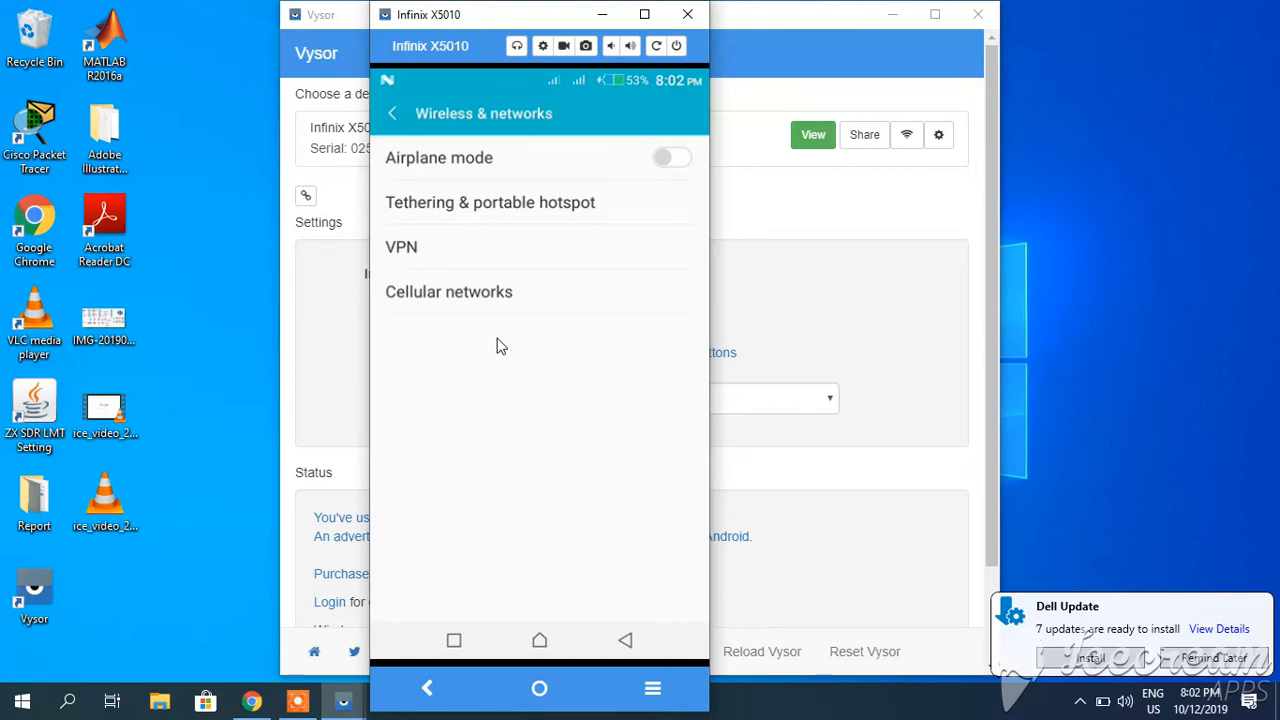
{"action": "mouse_move", "coordinate": [485, 350]}
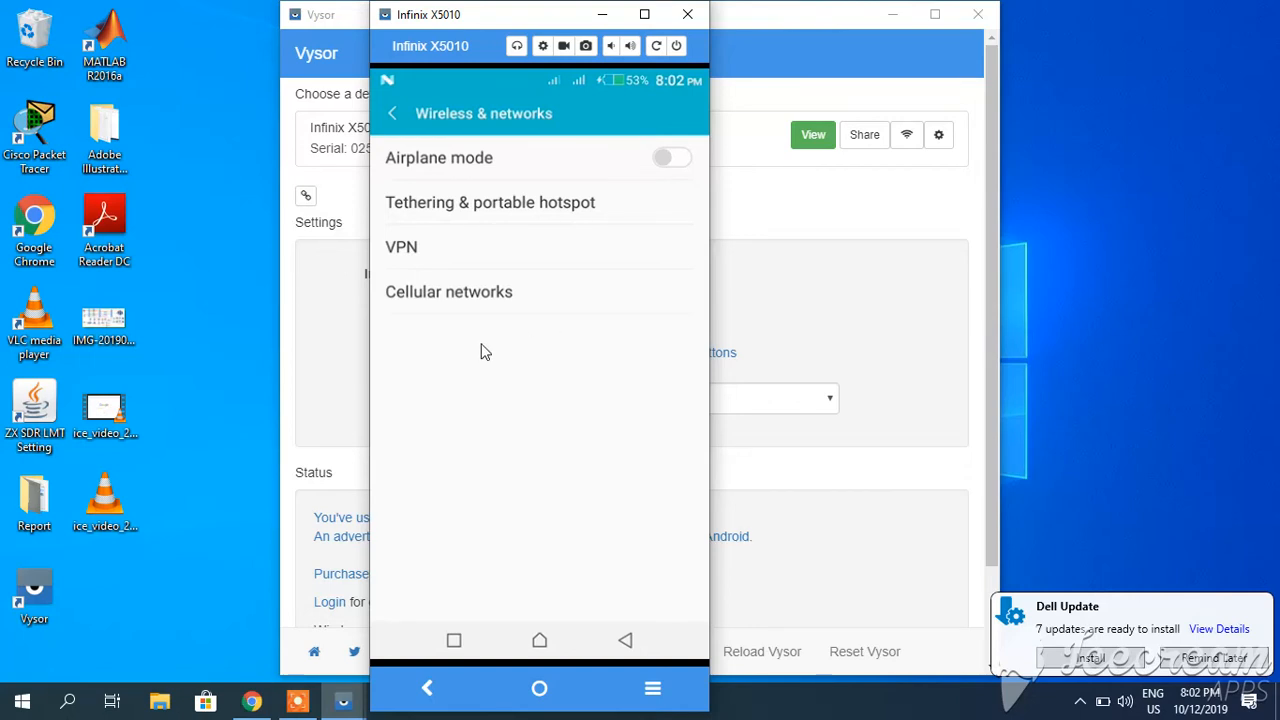
{"action": "left_click", "coordinate": [391, 113]}
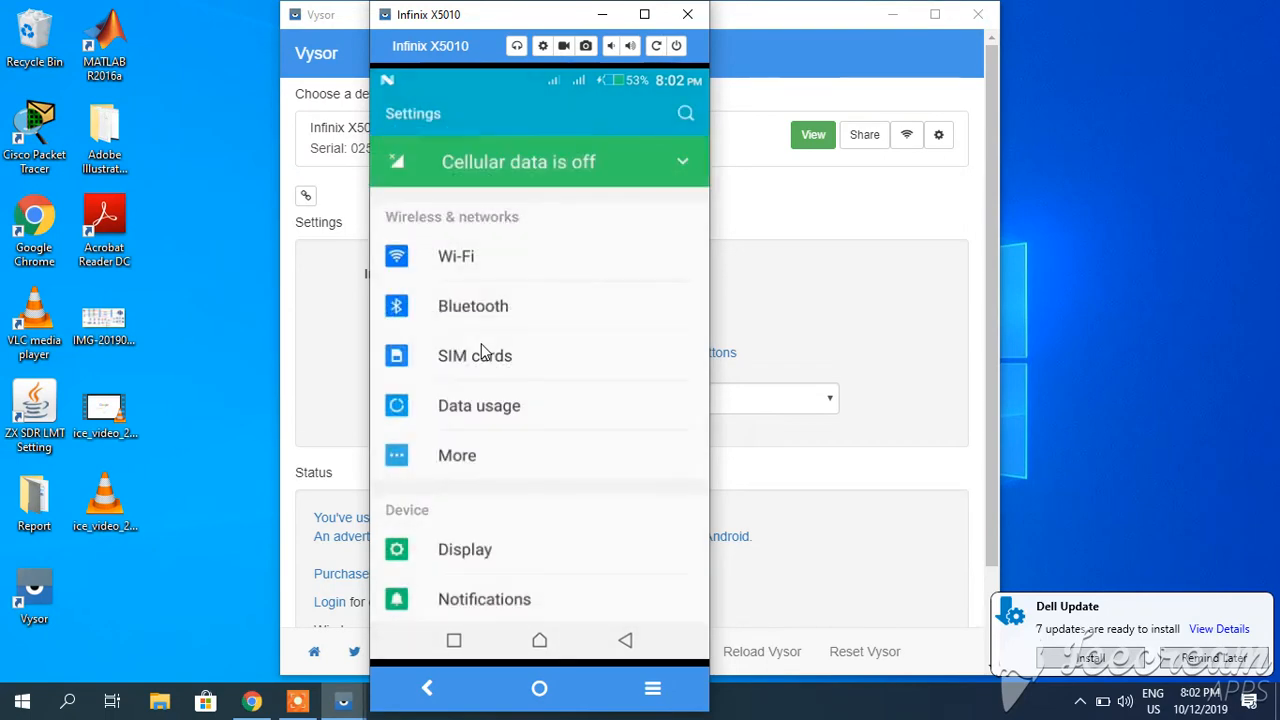
{"action": "scroll", "scroll_direction": "down", "scroll_amount": 3}
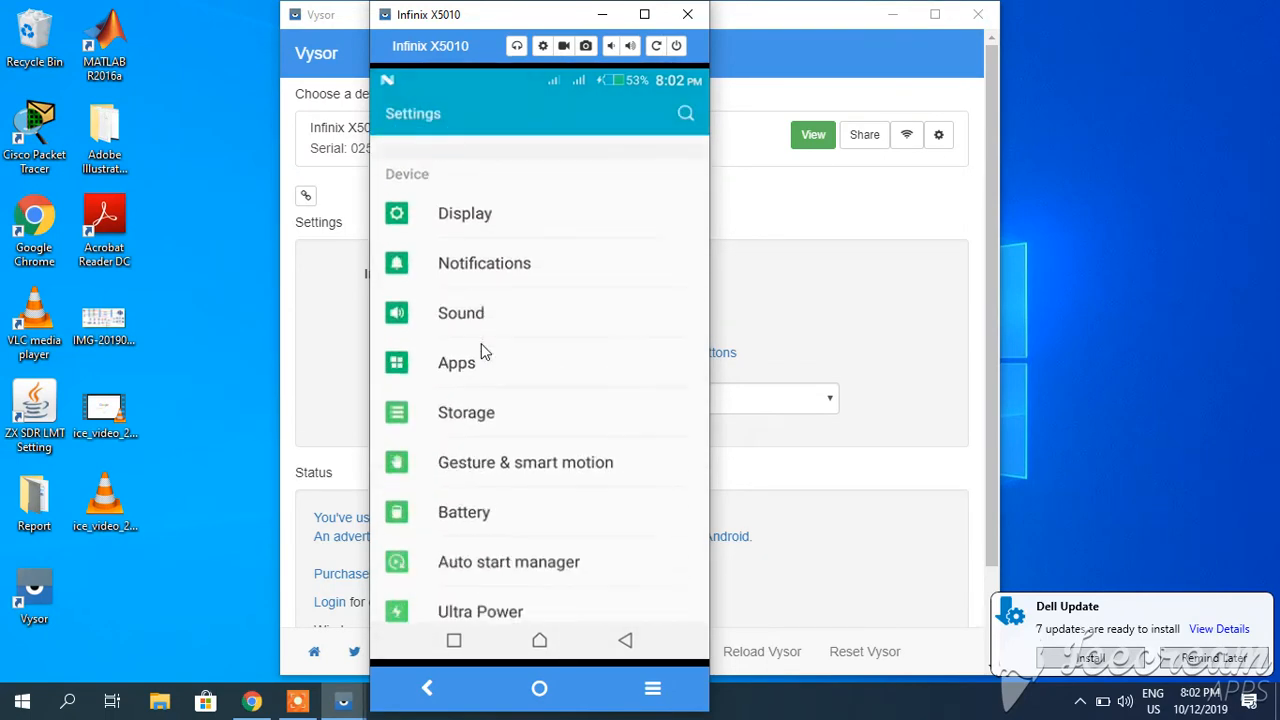
{"action": "scroll", "scroll_direction": "down", "scroll_amount": 3}
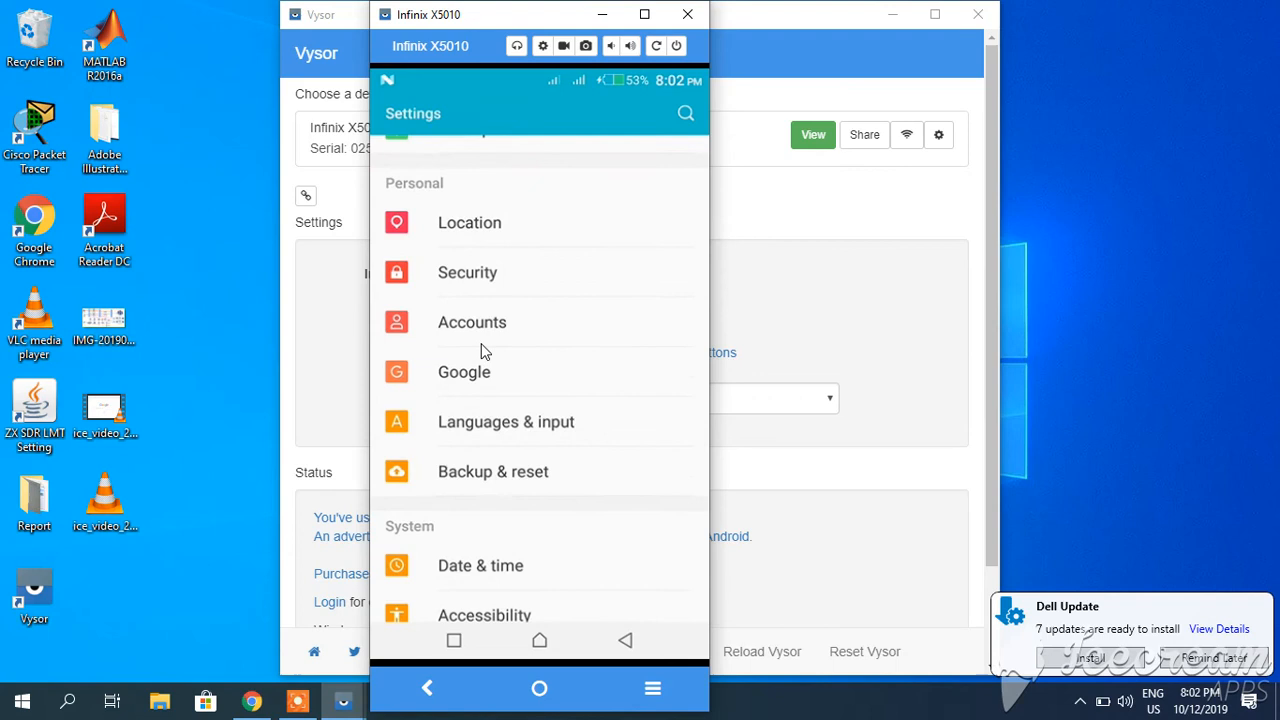
{"action": "scroll", "scroll_direction": "down", "scroll_amount": 3}
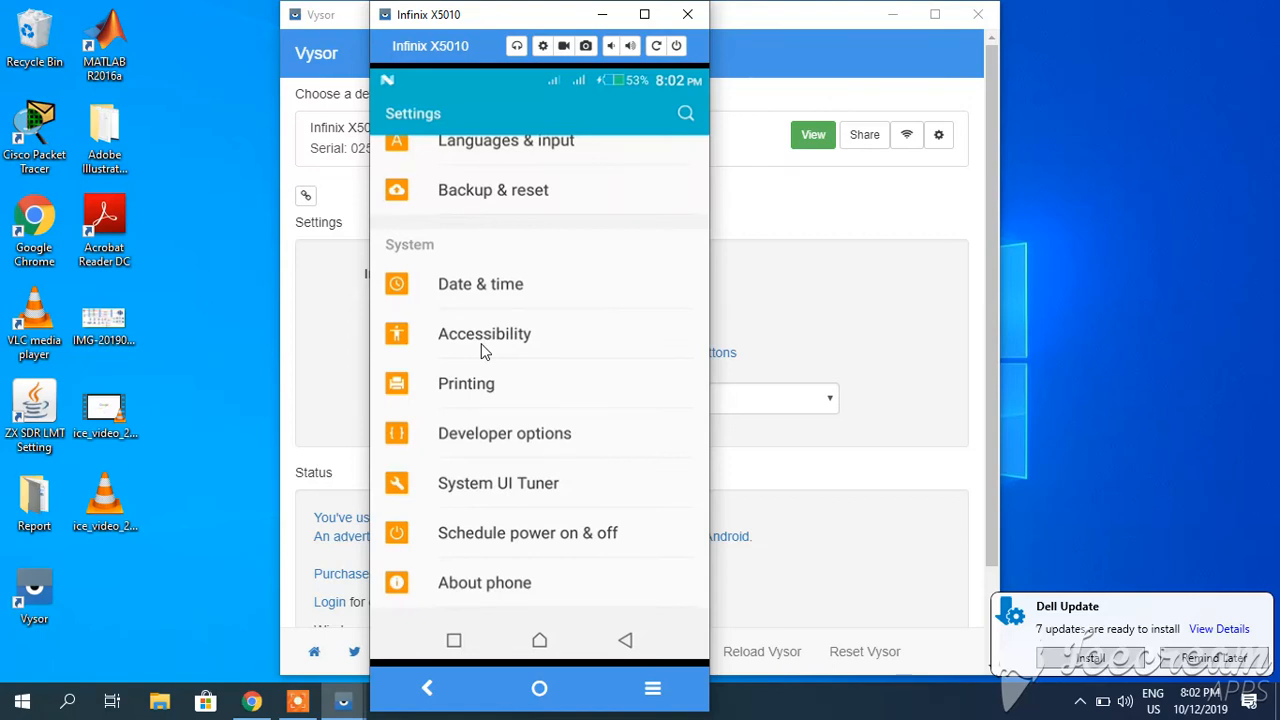
{"action": "scroll", "scroll_direction": "down", "scroll_amount": 3}
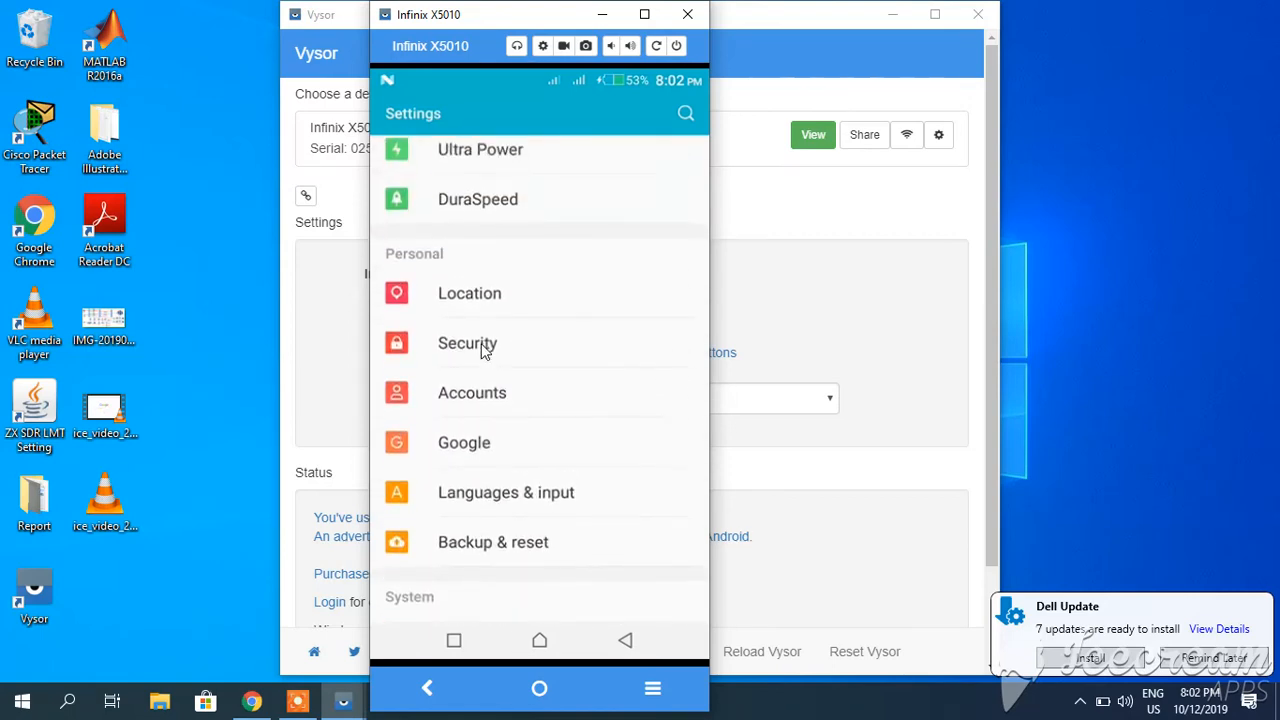
{"action": "left_click", "coordinate": [467, 343]}
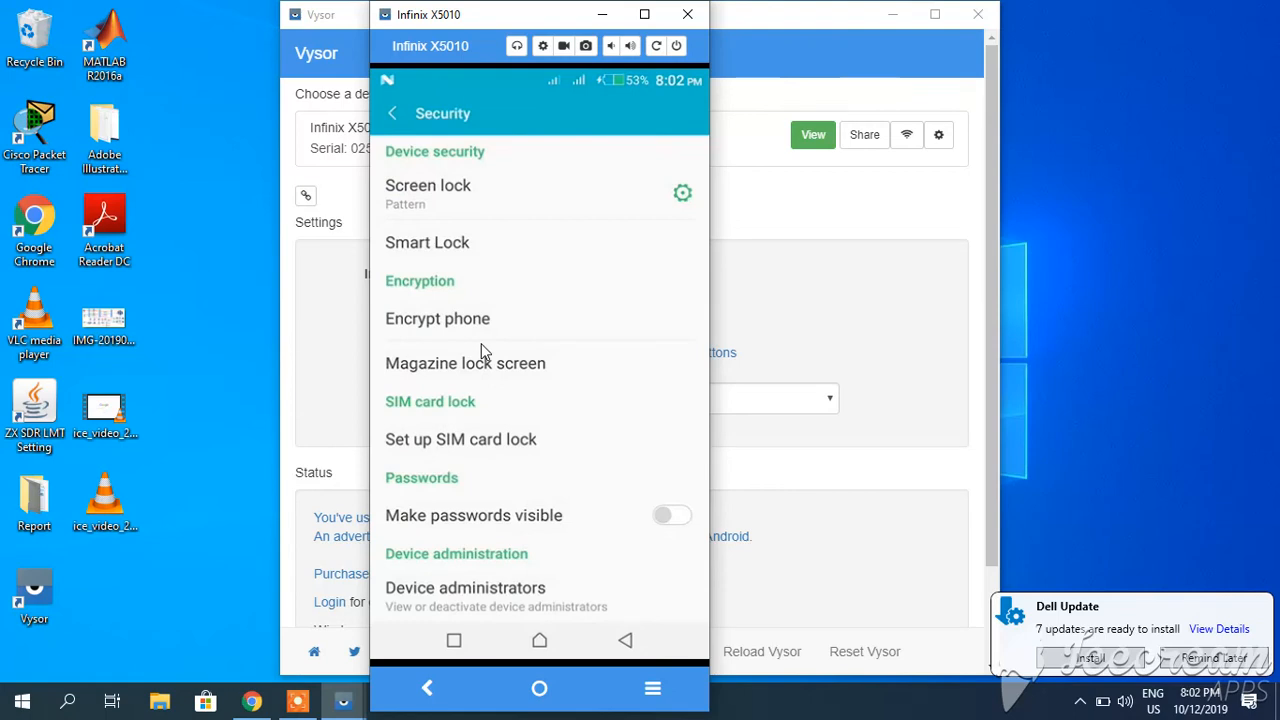
{"action": "scroll", "scroll_direction": "down", "scroll_amount": 3}
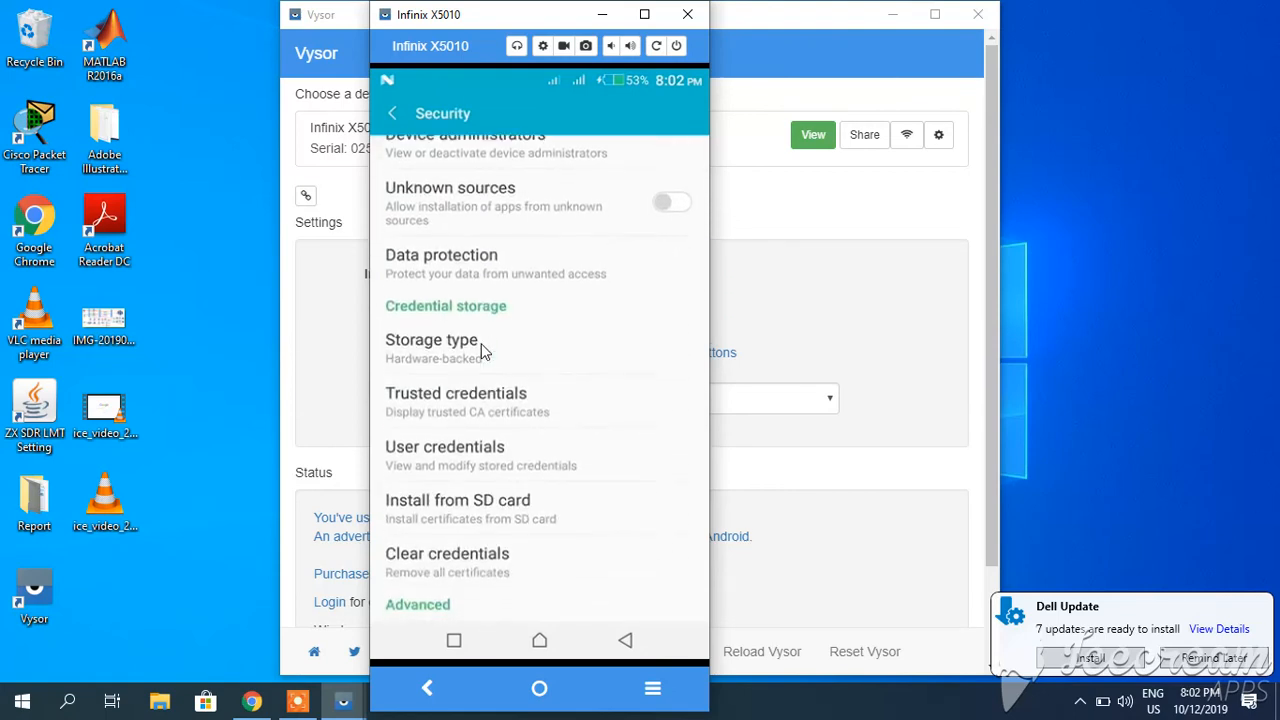
{"action": "scroll", "scroll_direction": "down", "scroll_amount": 3}
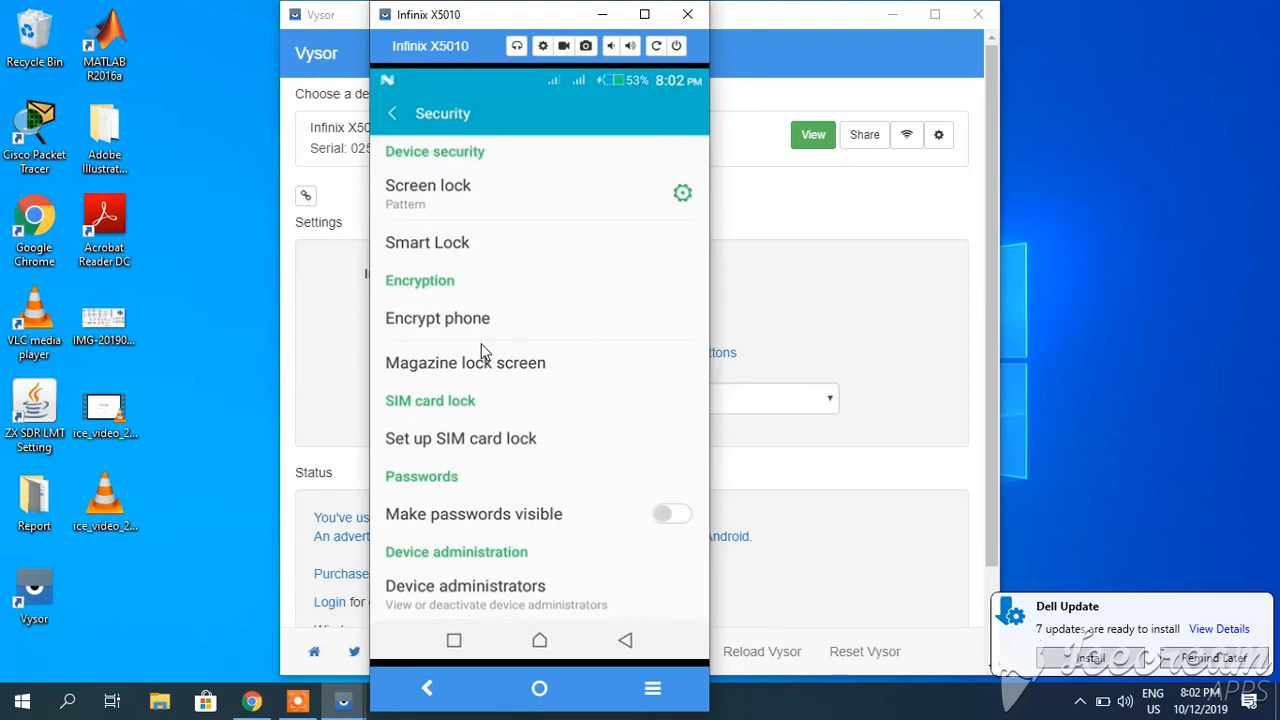
{"action": "mouse_move", "coordinate": [294, 169]}
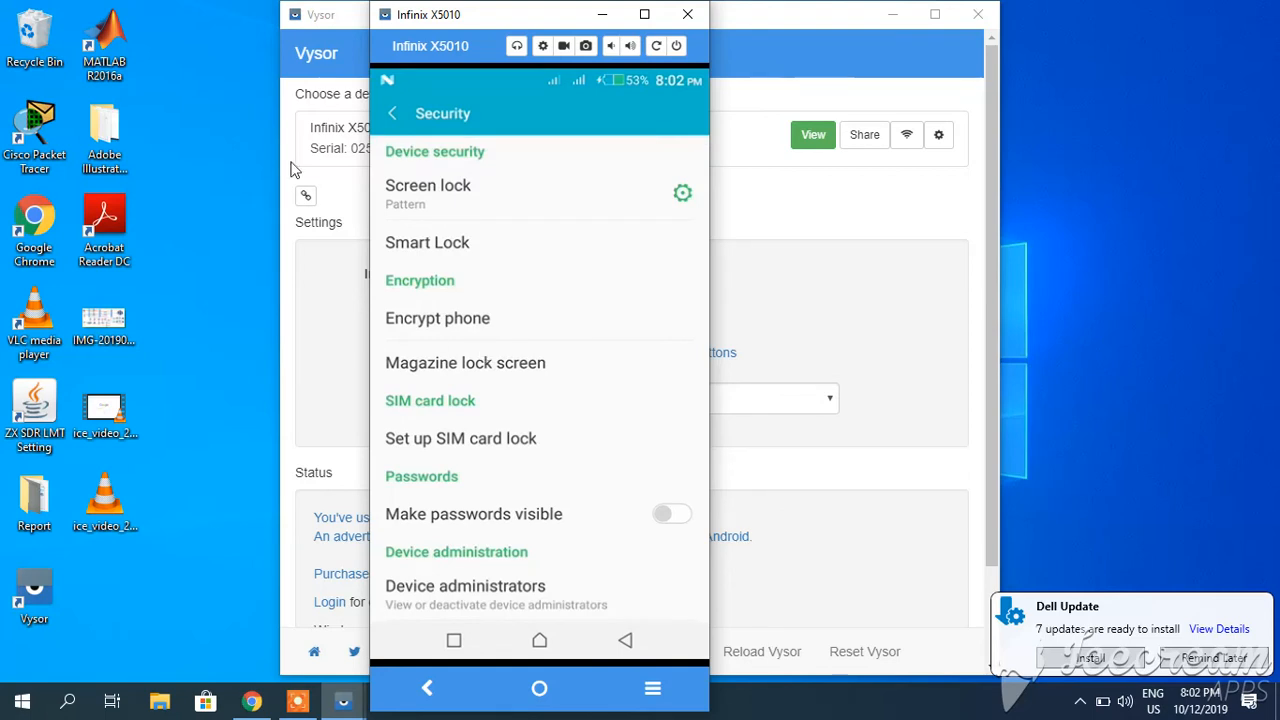
{"action": "mouse_move", "coordinate": [550, 110]}
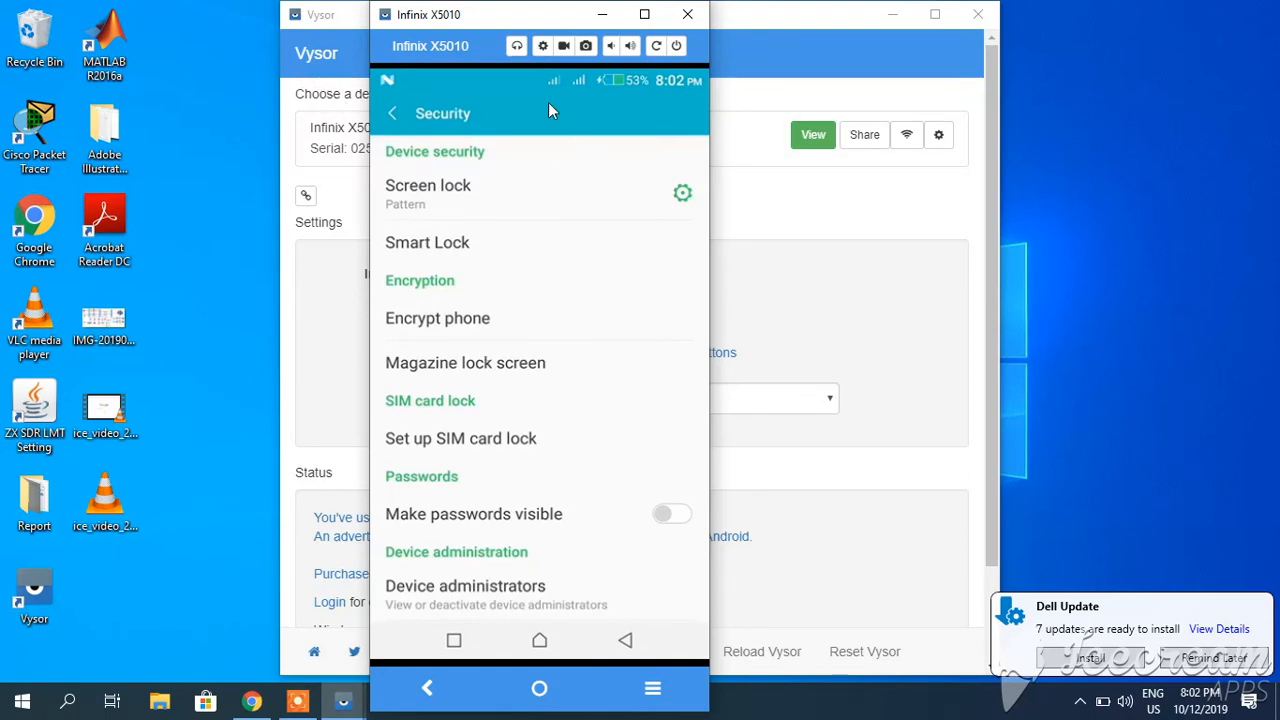
{"action": "mouse_move", "coordinate": [562, 65]}
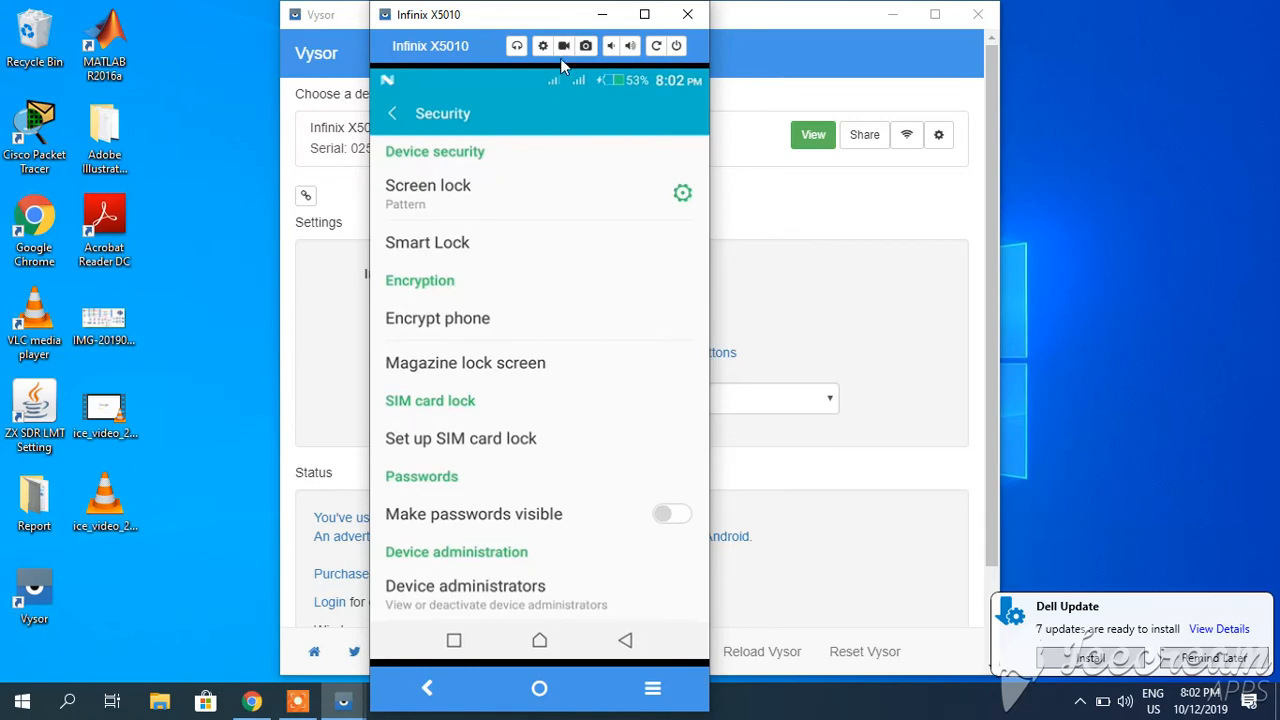
{"action": "mouse_move", "coordinate": [564, 46]}
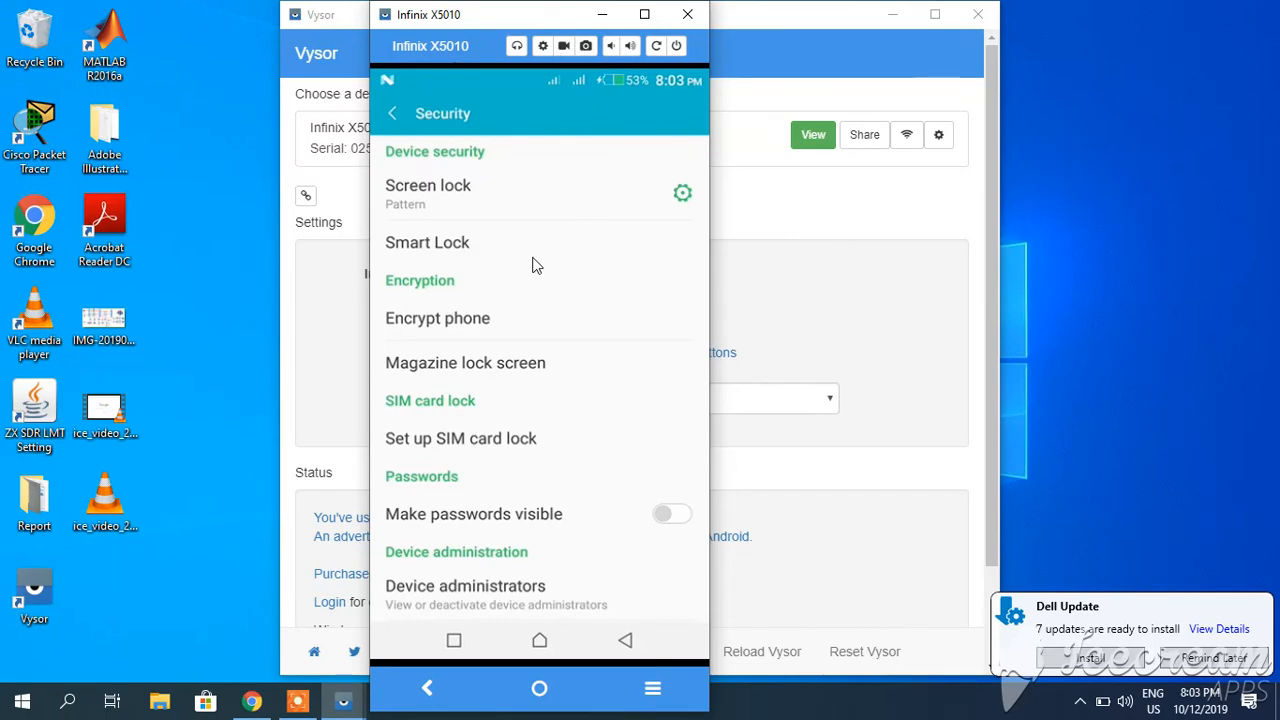
{"action": "left_click", "coordinate": [392, 113]}
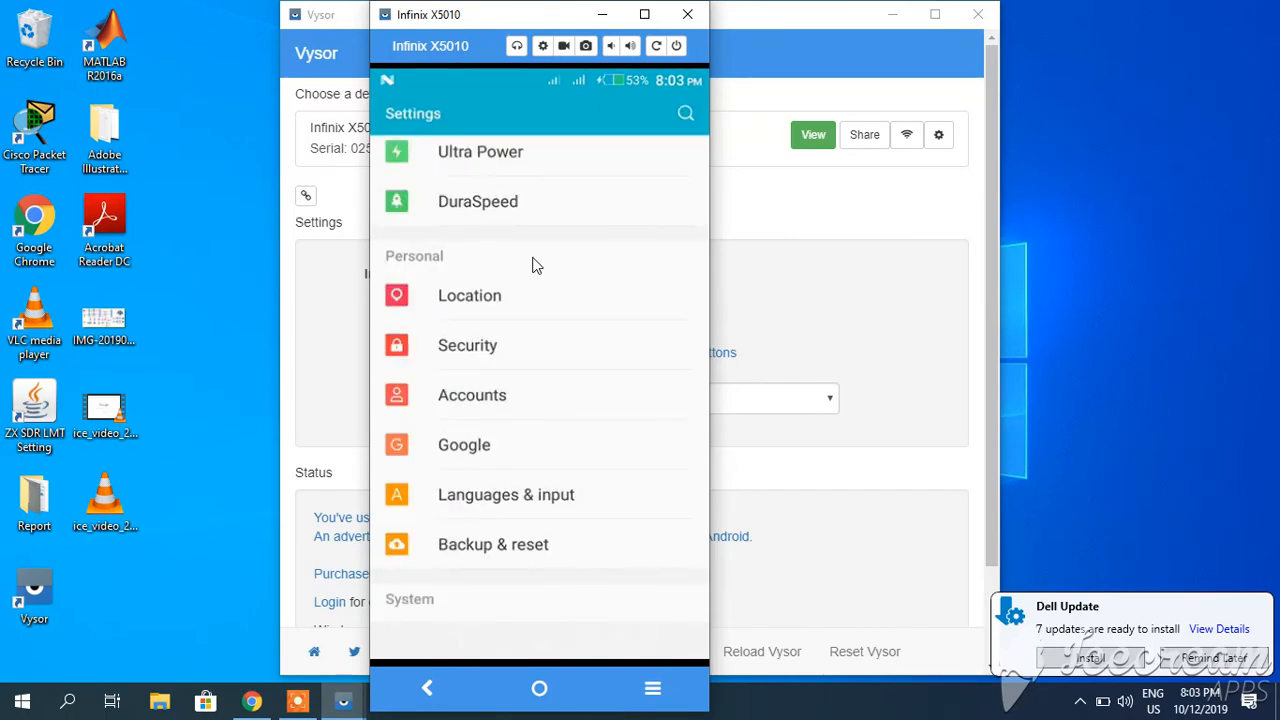